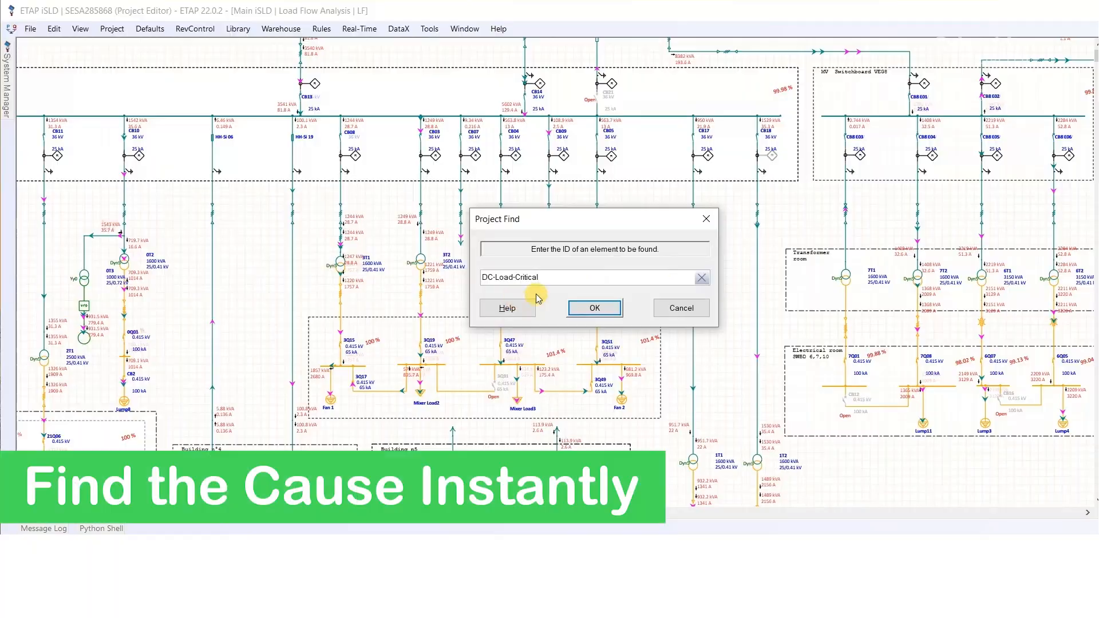
# Submit the Project Find search for element DC-Load-Critical
pyautogui.click(593, 308)
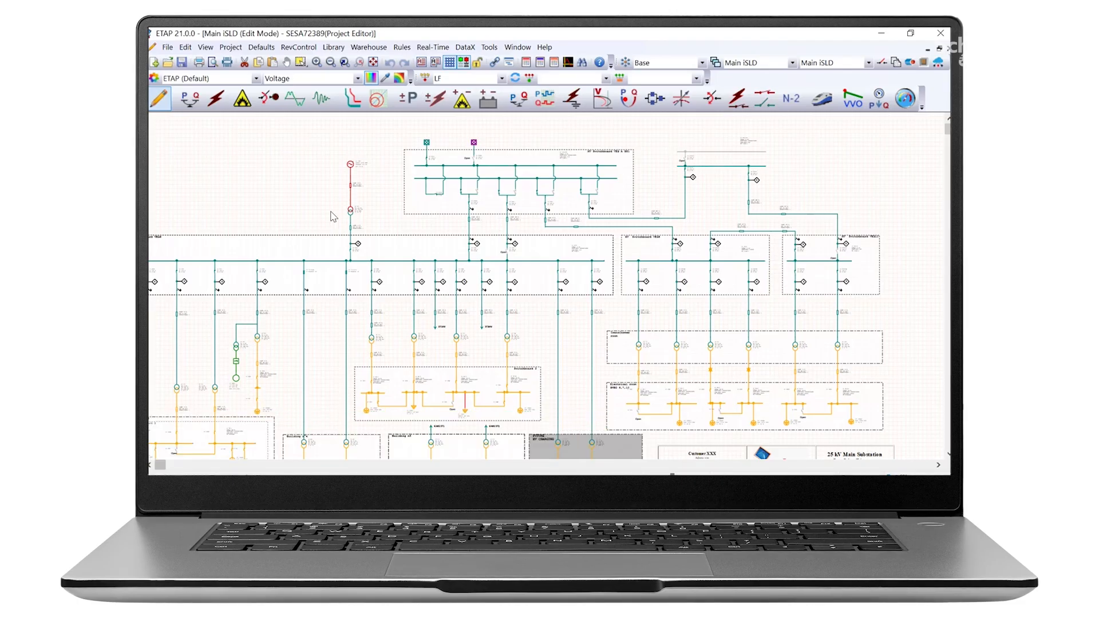
pyautogui.moveTo(382, 402)
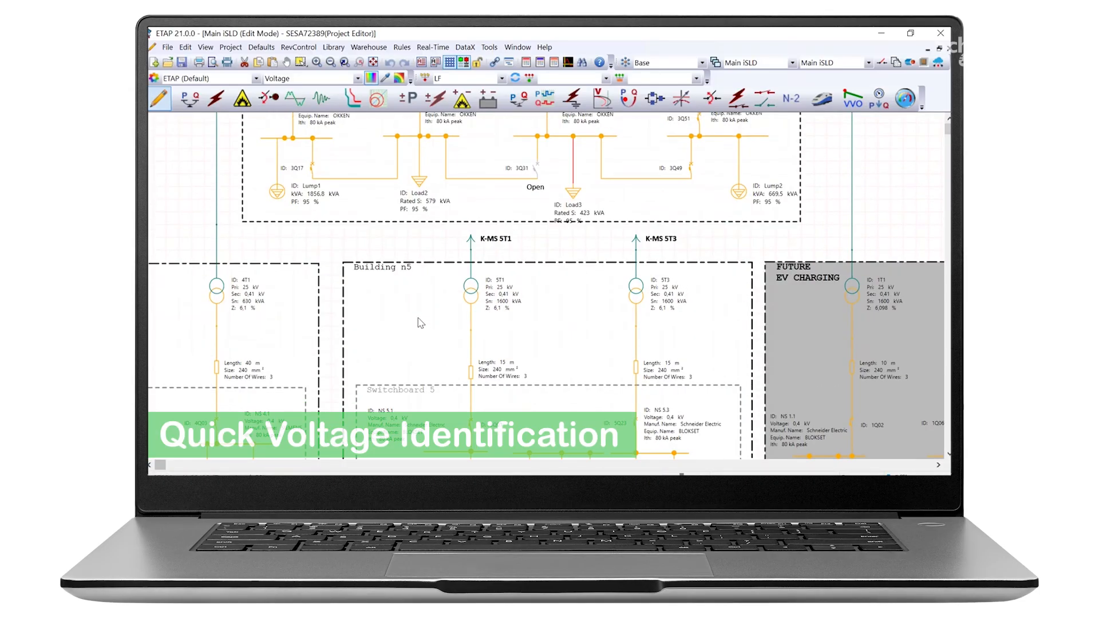
pyautogui.scroll(-3)
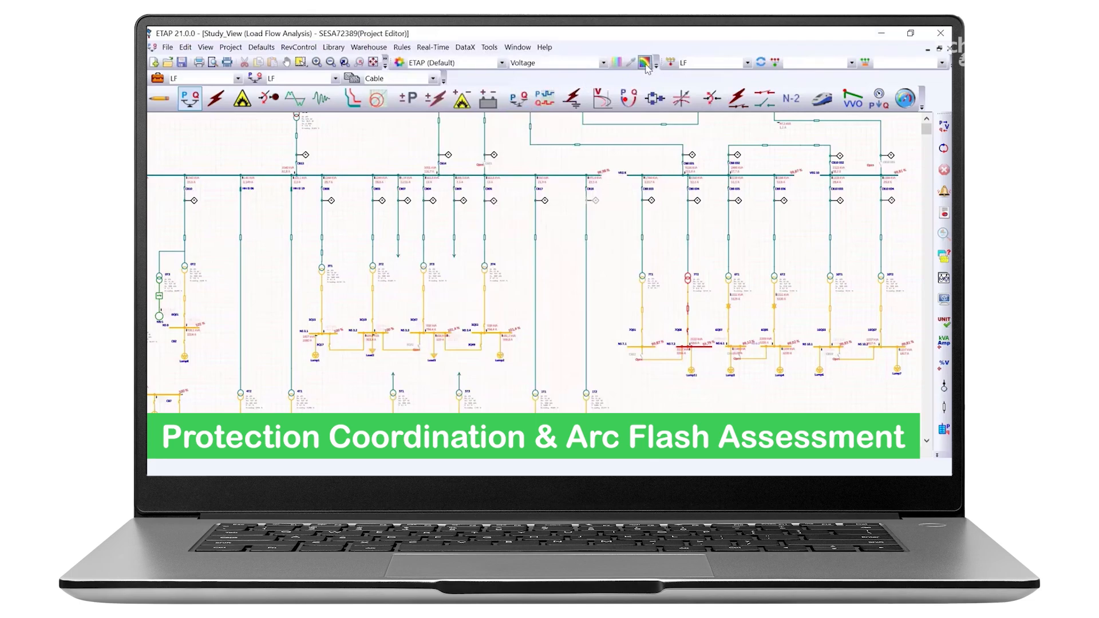
# Overlay the equipment loading heat map on the load flow study view
pyautogui.click(644, 61)
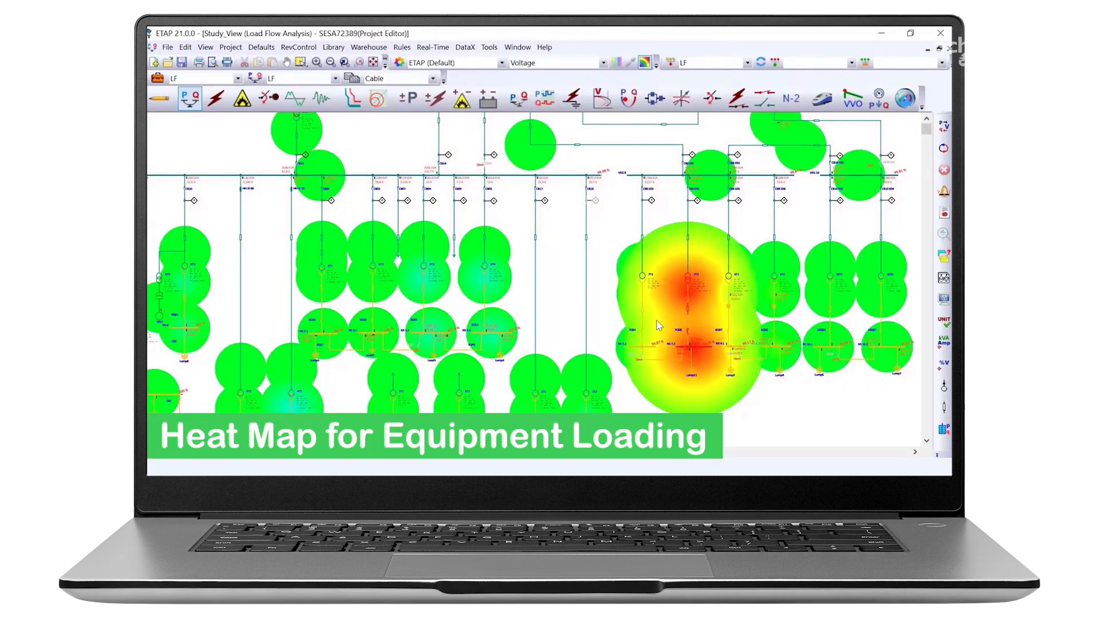
pyautogui.moveTo(692, 343)
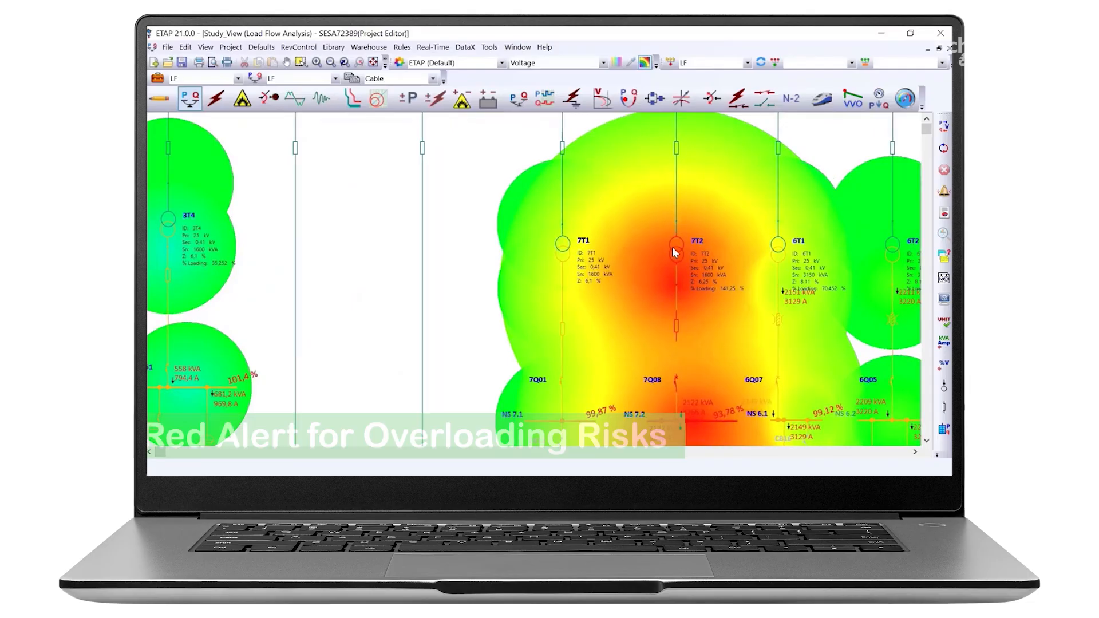
# Bring up the 2-Winding Transformer Editor for 7T2, the 141.25% overloaded hotspot
pyautogui.doubleClick(675, 252)
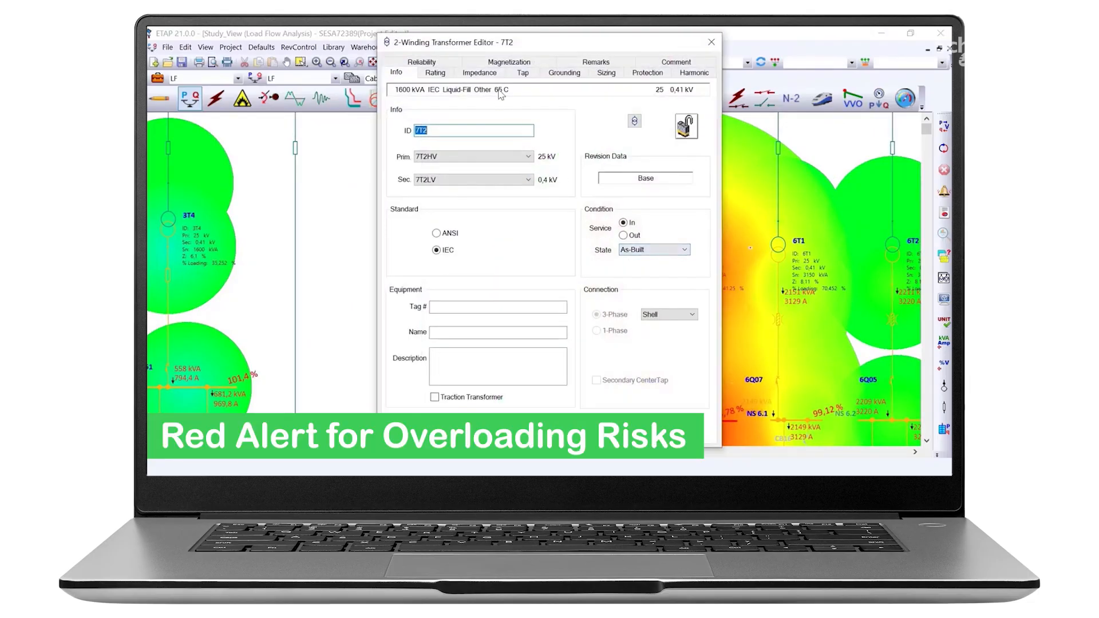